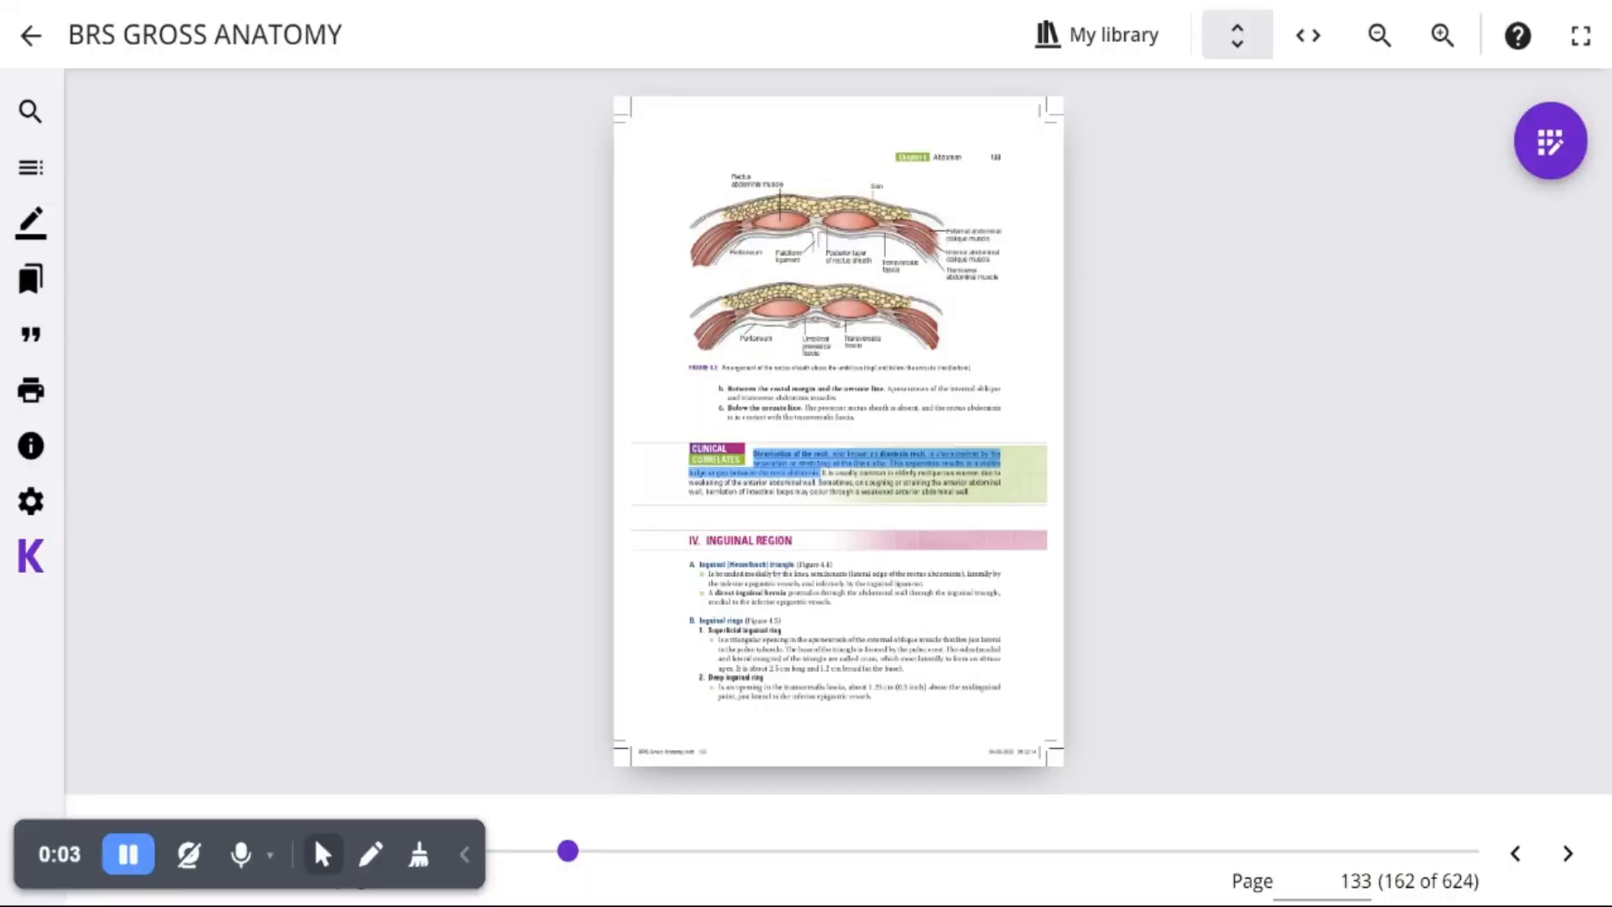
Step: Generate a multiple-choice Q&A question about flail chest from the highlighted thorax passage
{"action": "left_click", "coordinate": [1551, 142]}
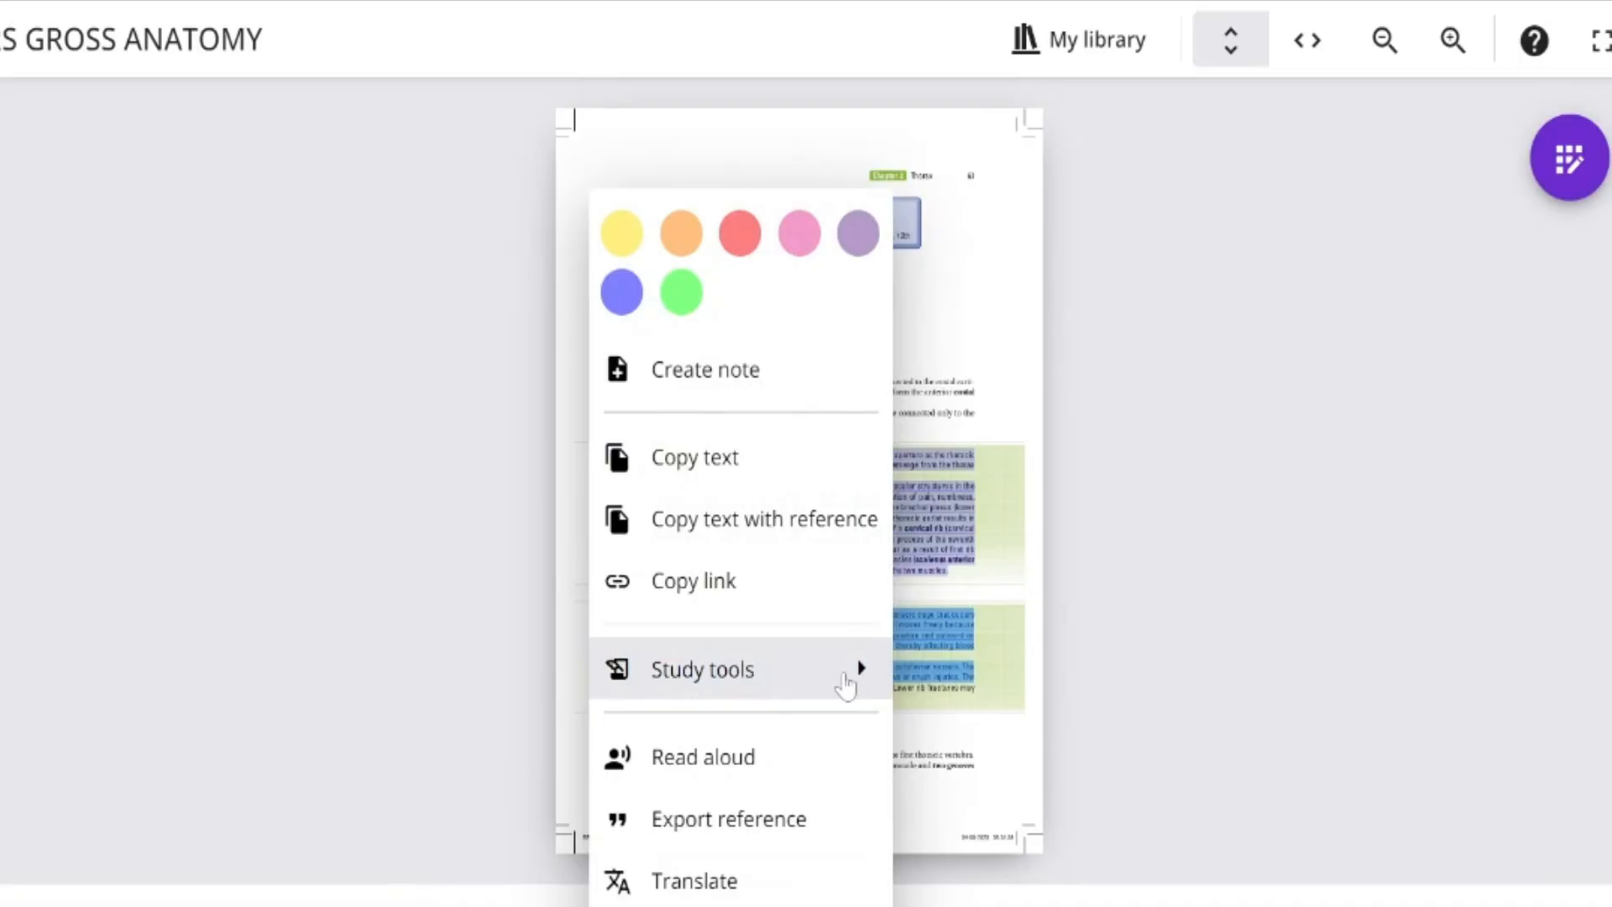
{"action": "left_click", "coordinate": [701, 669]}
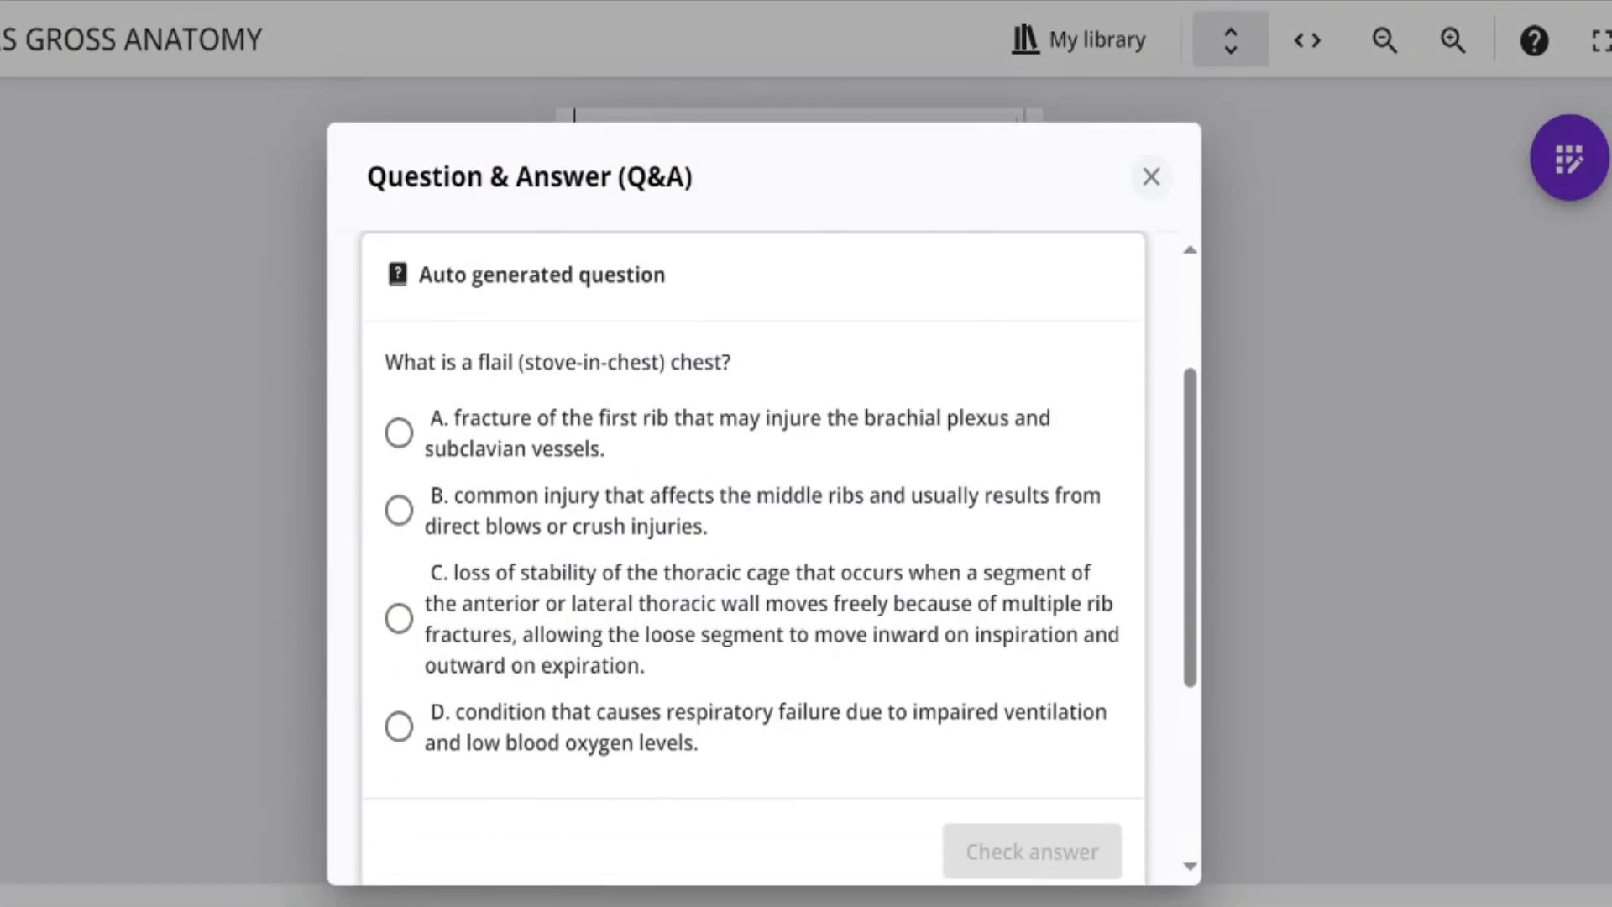
Step: Close the flail chest practice question dialog
{"action": "left_click", "coordinate": [1150, 175]}
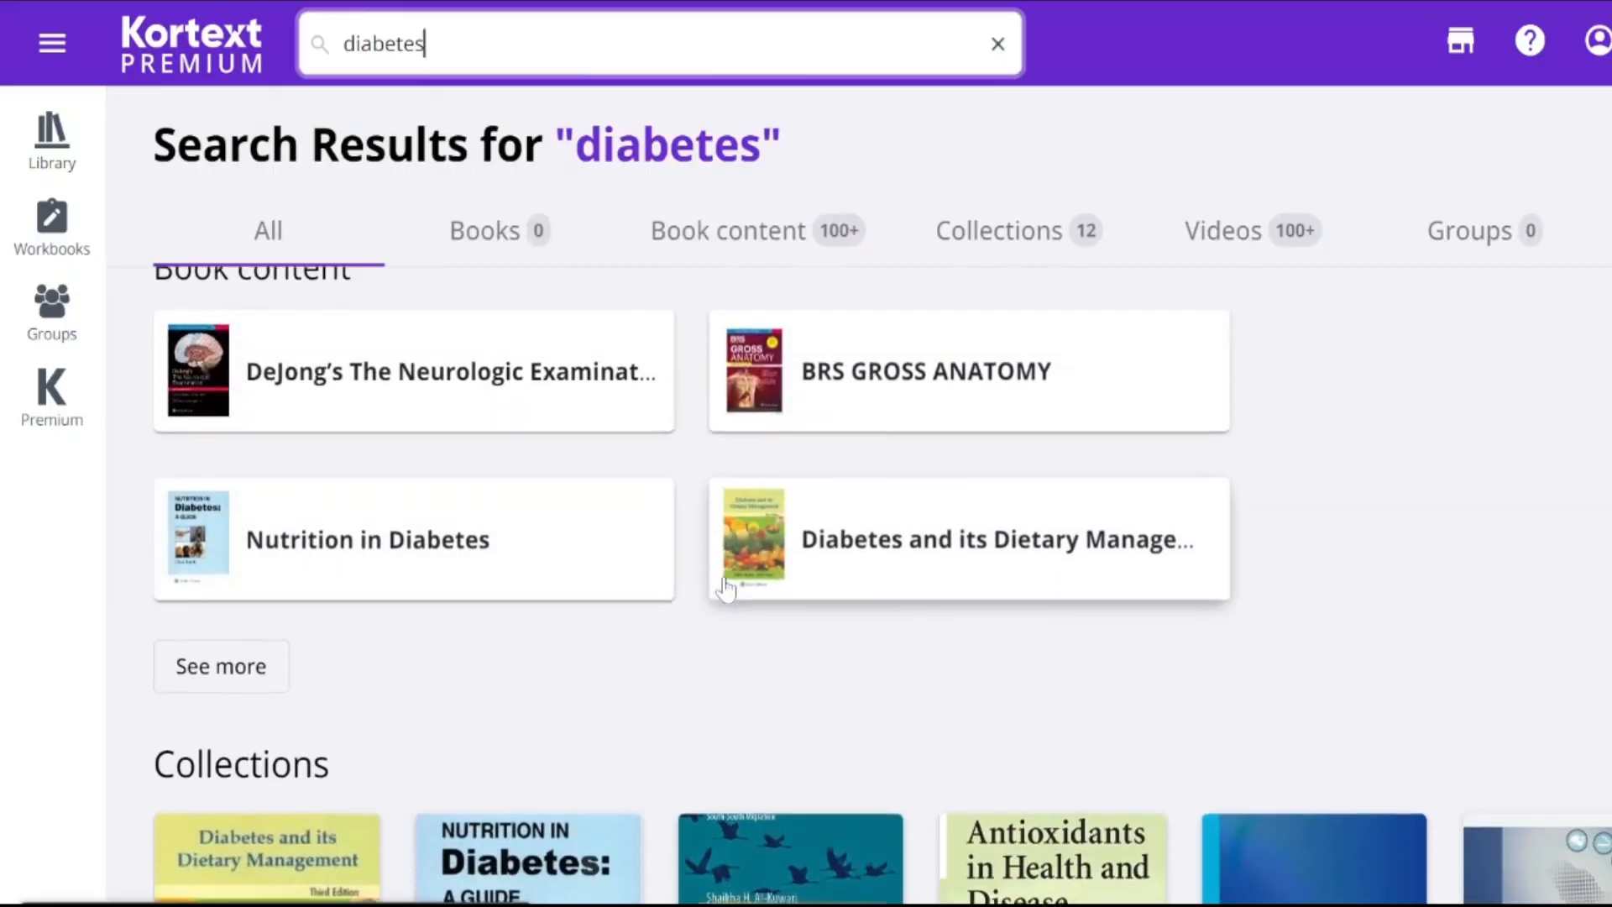
Step: Open BRS Gross Anatomy and show its 9 in-book 'diabetes' matches from page 182
{"action": "left_click", "coordinate": [924, 370]}
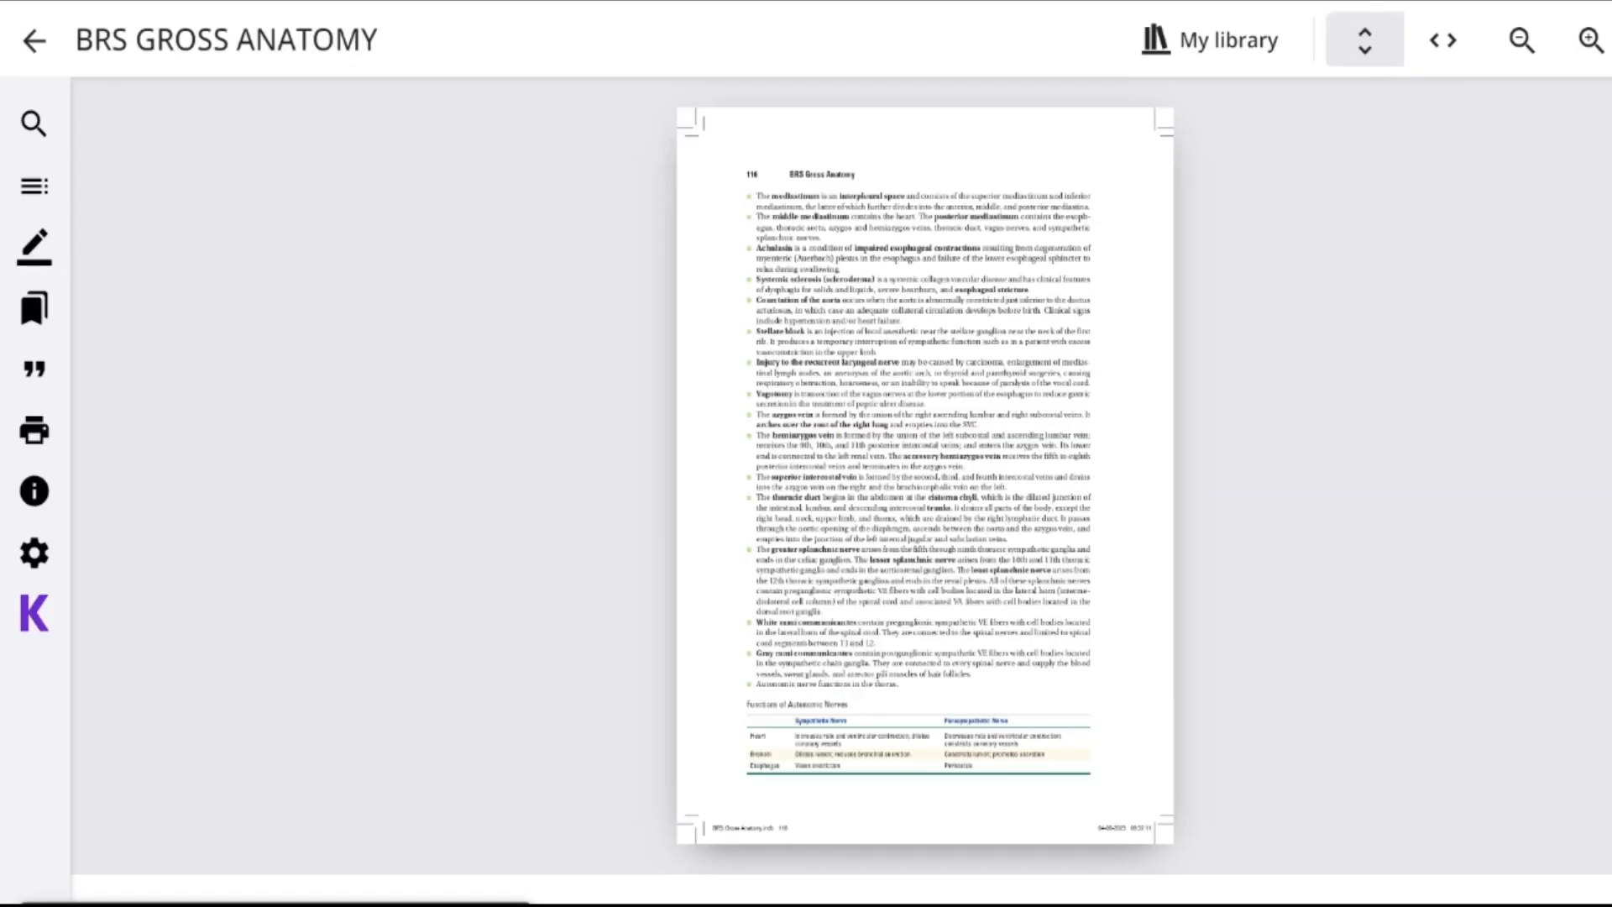
{"action": "left_click", "coordinate": [34, 123]}
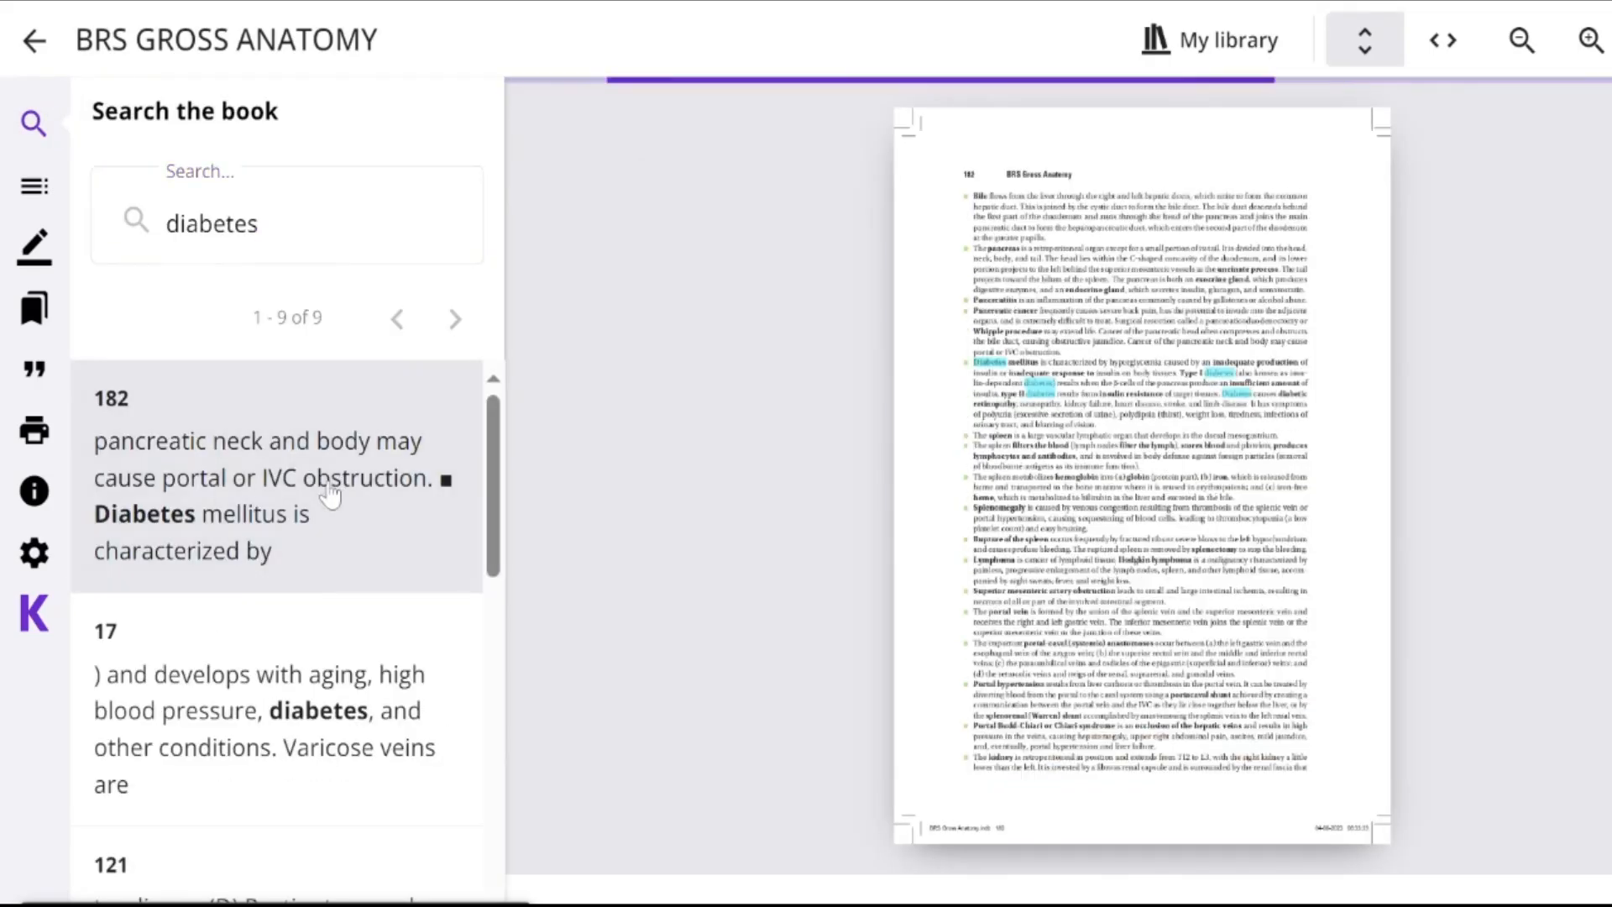